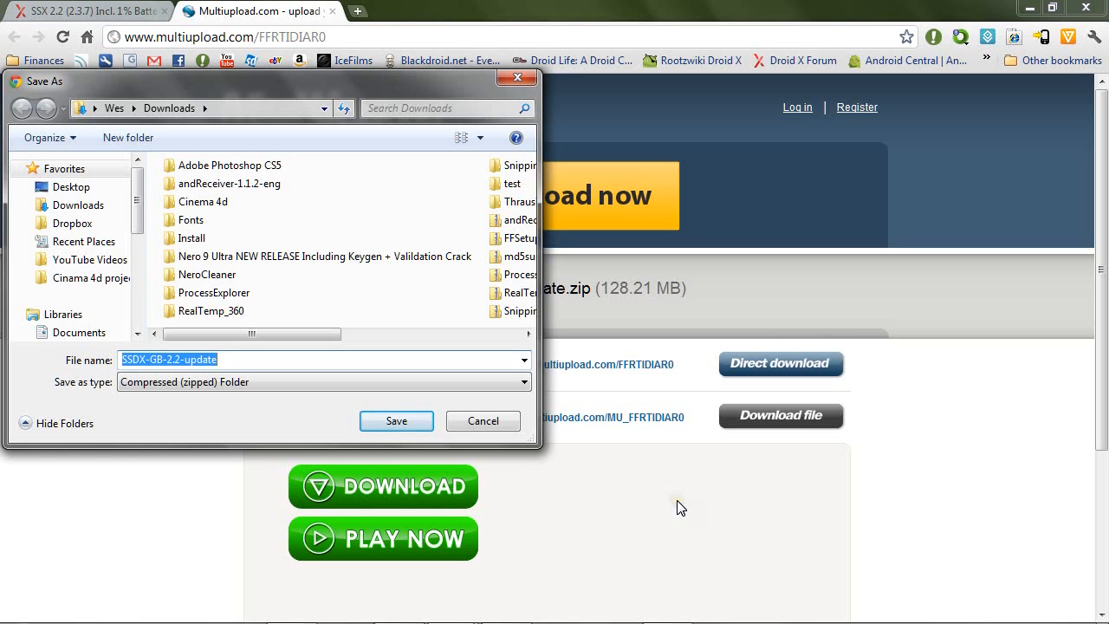
Step: Save the SSDX-GB-2.2-update zip into the Downloads folder
{"action": "left_click", "coordinate": [396, 420]}
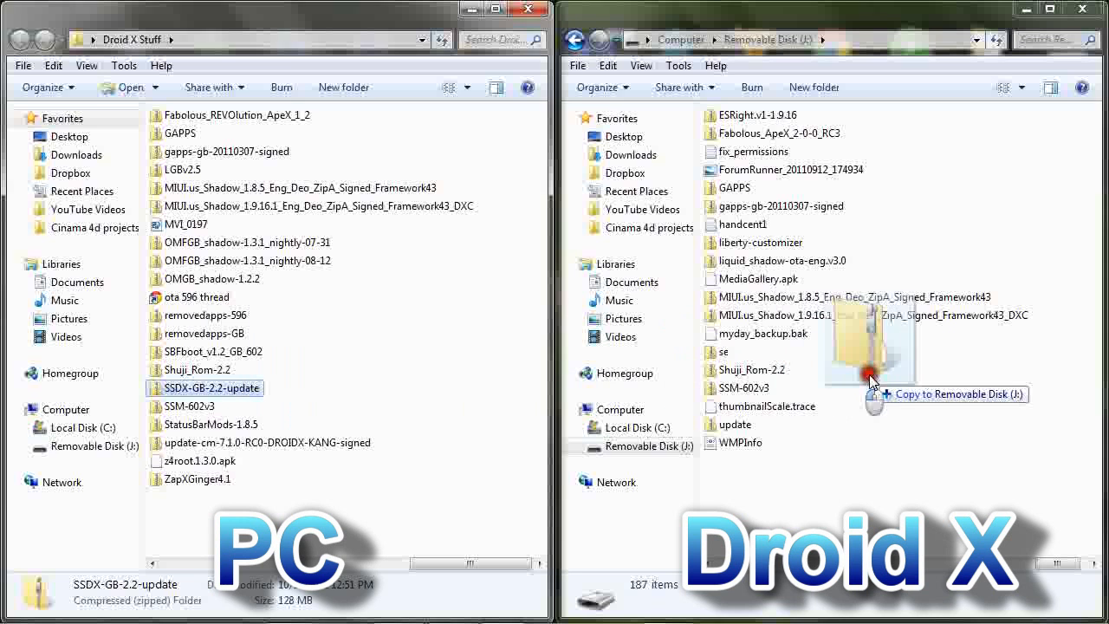
Step: Drag SSDX-GB-2.2-update from Droid X Stuff onto Removable Disk (J:)
{"action": "left_click_drag", "start_coordinate": [205, 388], "coordinate": [871, 381]}
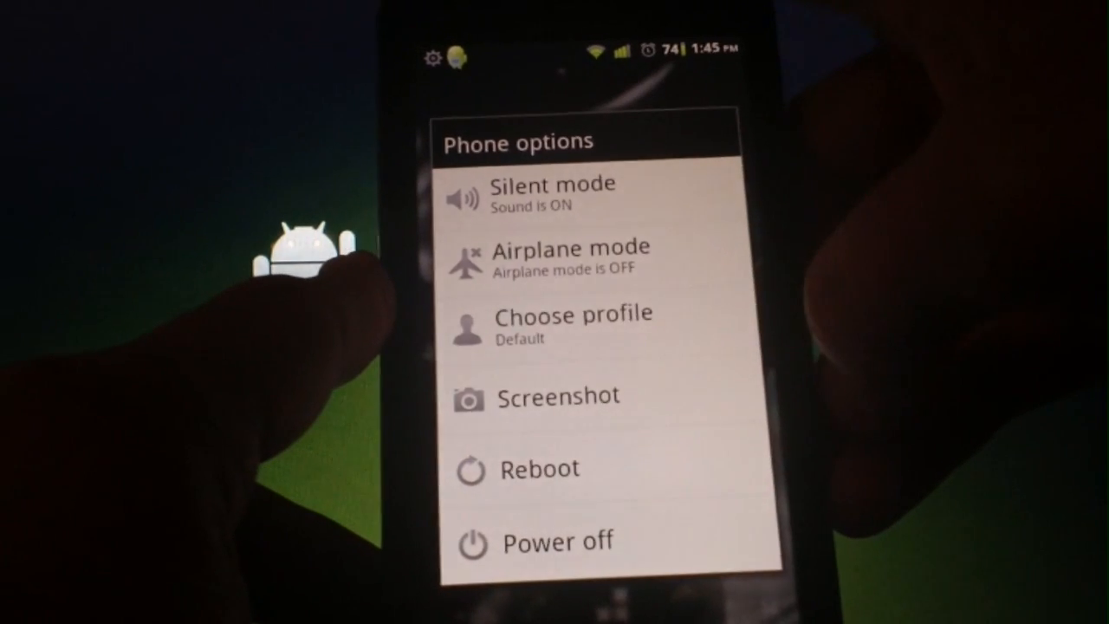
Step: In Droid 2 Bootstrapper, bootstrap recovery, confirm Success, and reboot into recovery
{"action": "left_click", "coordinate": [518, 468]}
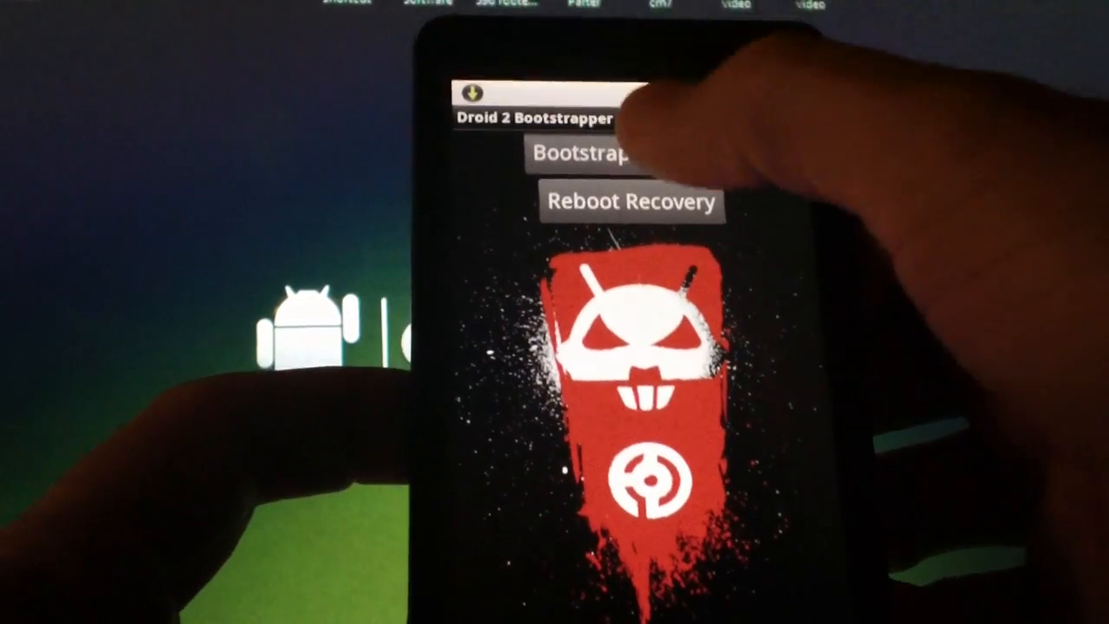
{"action": "left_click", "coordinate": [606, 156]}
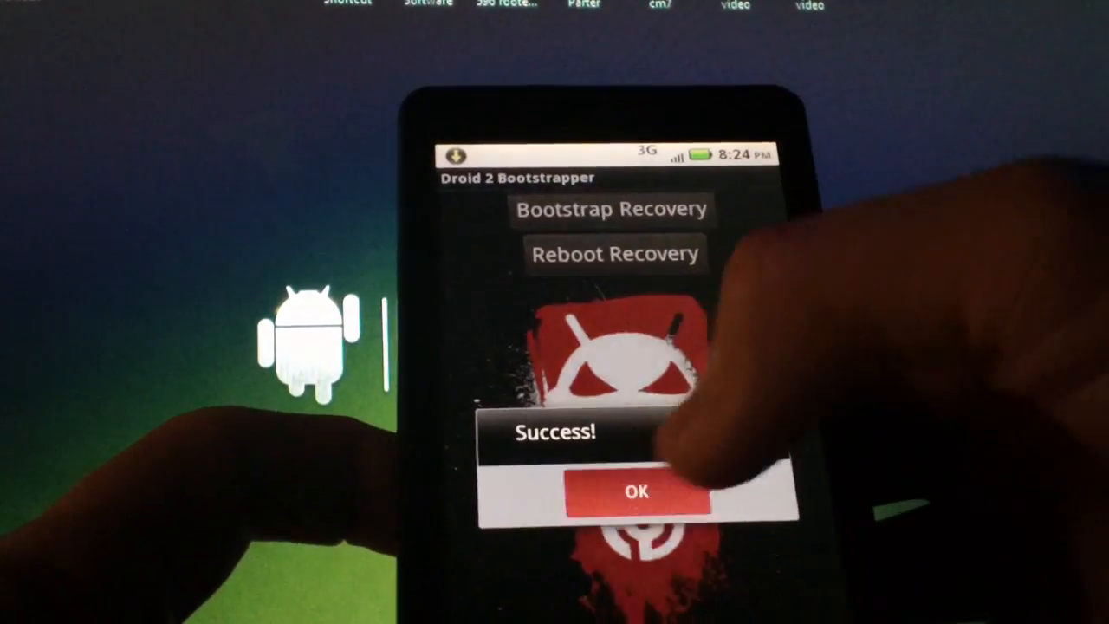
{"action": "left_click", "coordinate": [635, 491]}
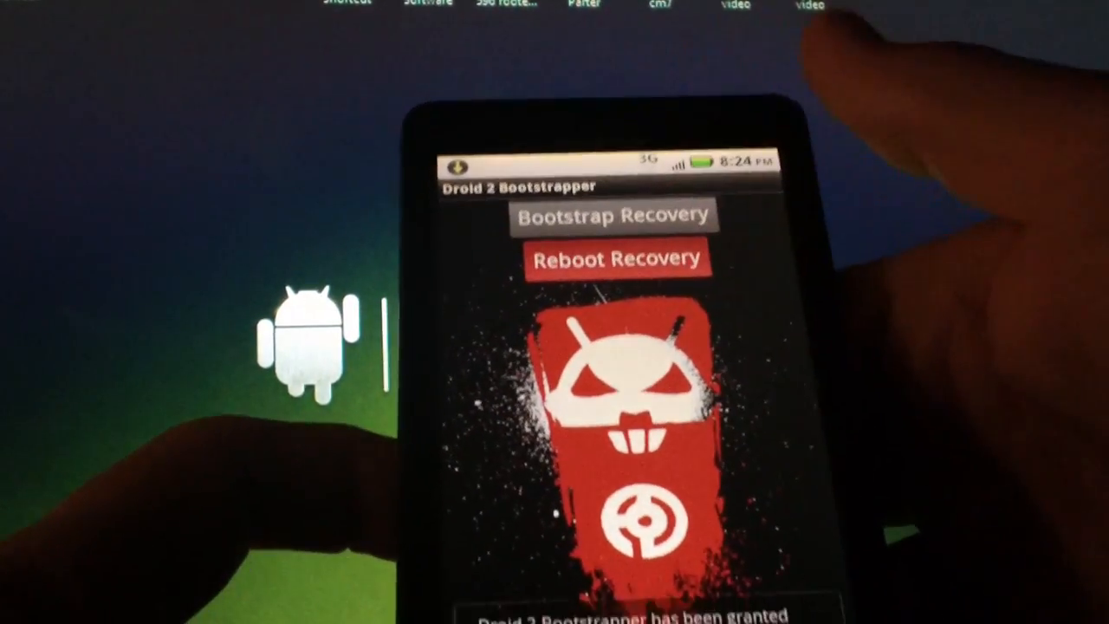
{"action": "left_click", "coordinate": [618, 259]}
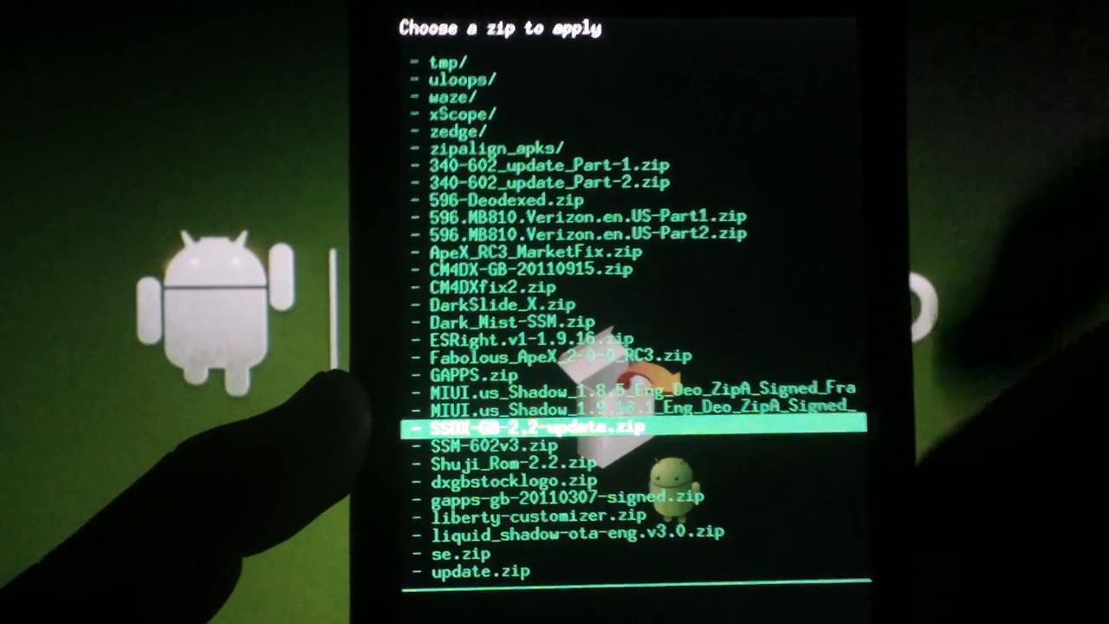
Step: Select SSDX-GB-2.2-update.zip from the SD card to install
{"action": "left_click", "coordinate": [534, 426]}
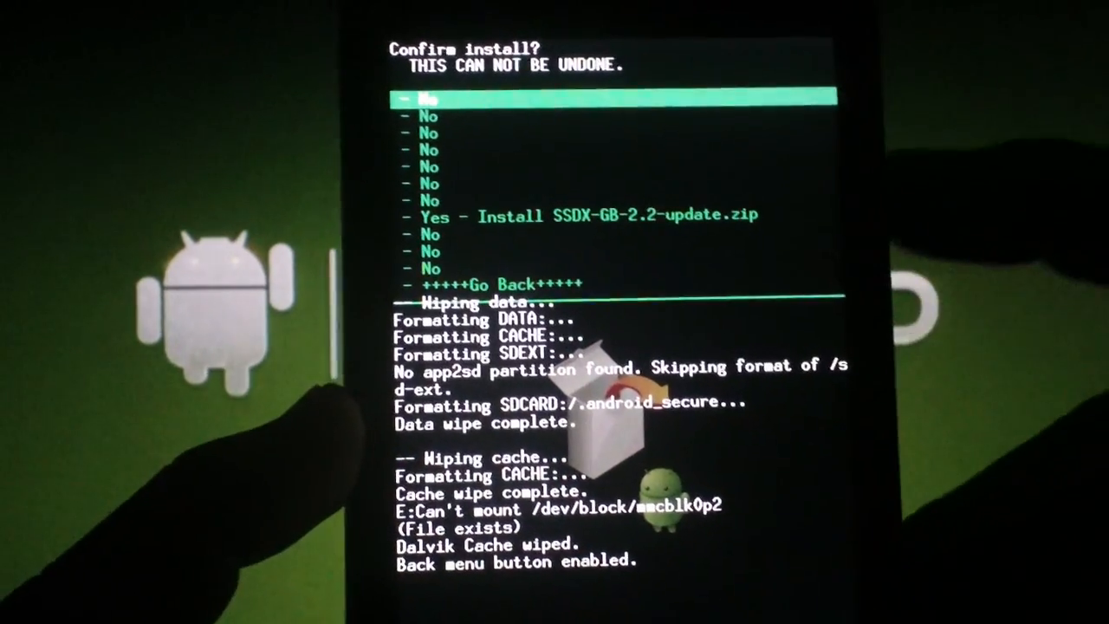